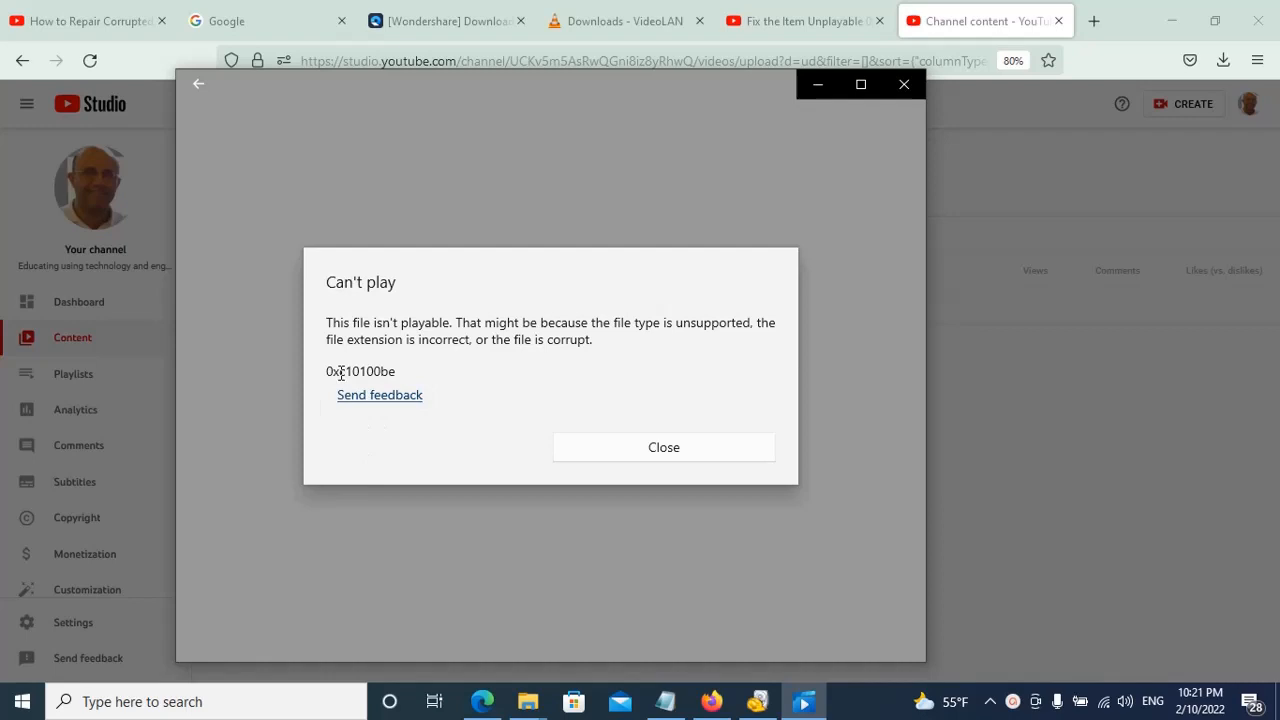
Step: Close the Windows Media Player 'Can't play' error to return to Firefox
double_click(352, 371)
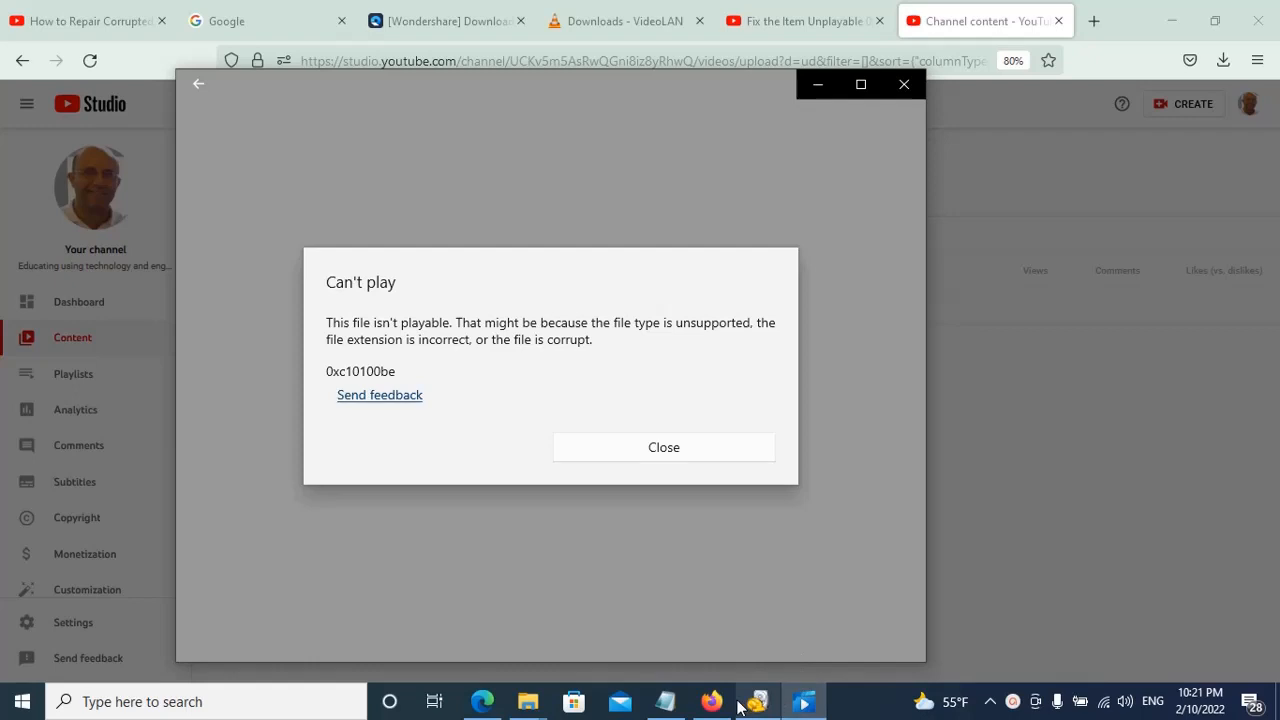
mouse_move(757, 700)
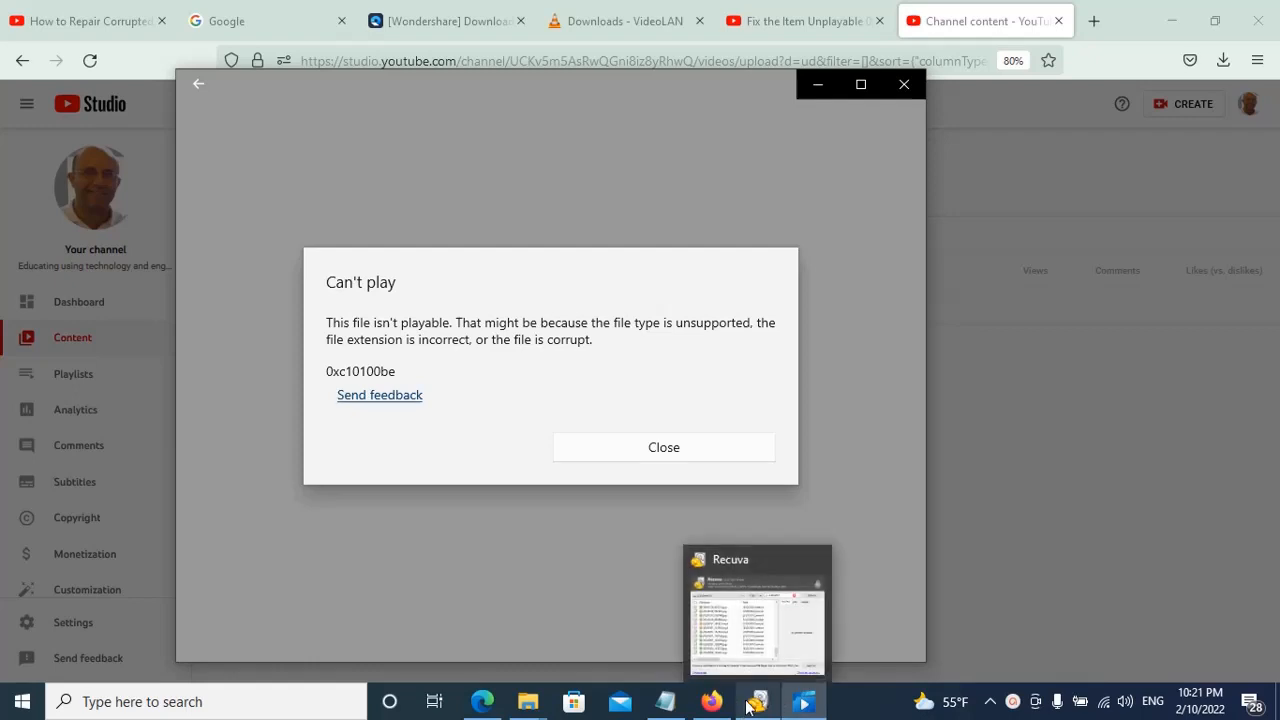
mouse_move(711, 701)
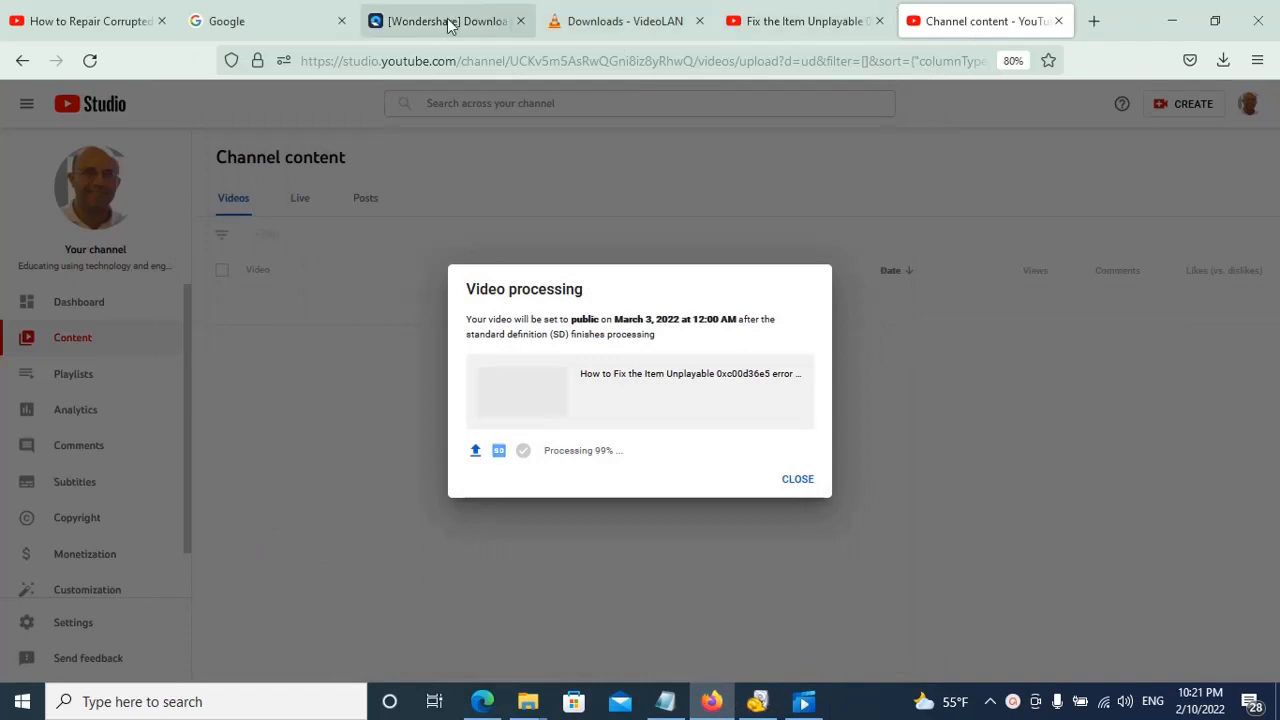
mouse_move(745, 20)
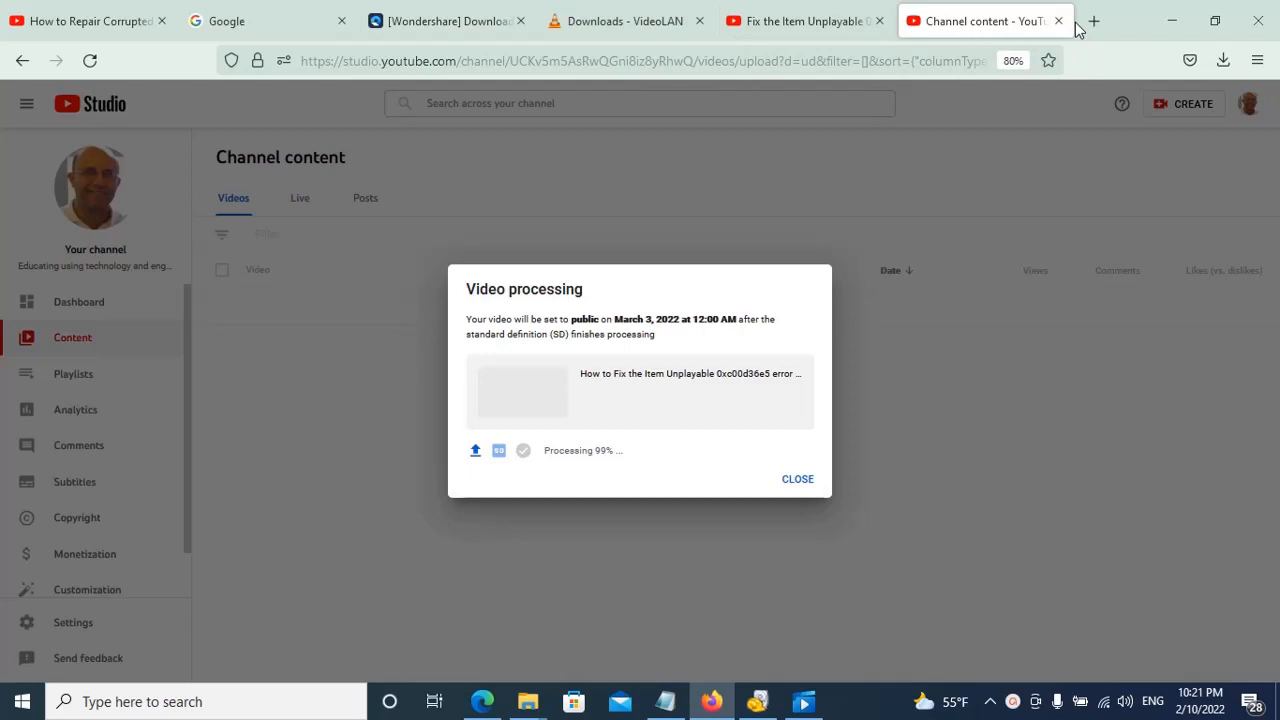
Step: Open google.com in a new tab and search 'wondershare rapair'
left_click(1094, 20)
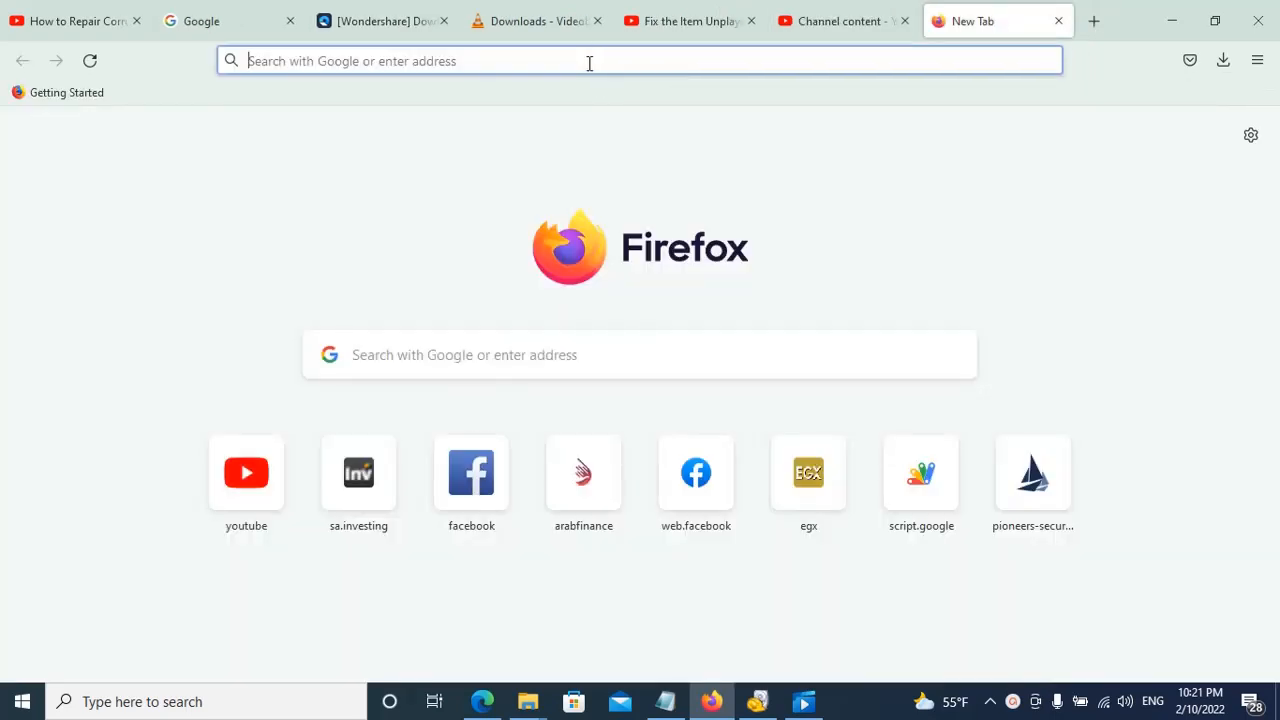
type("google.com")
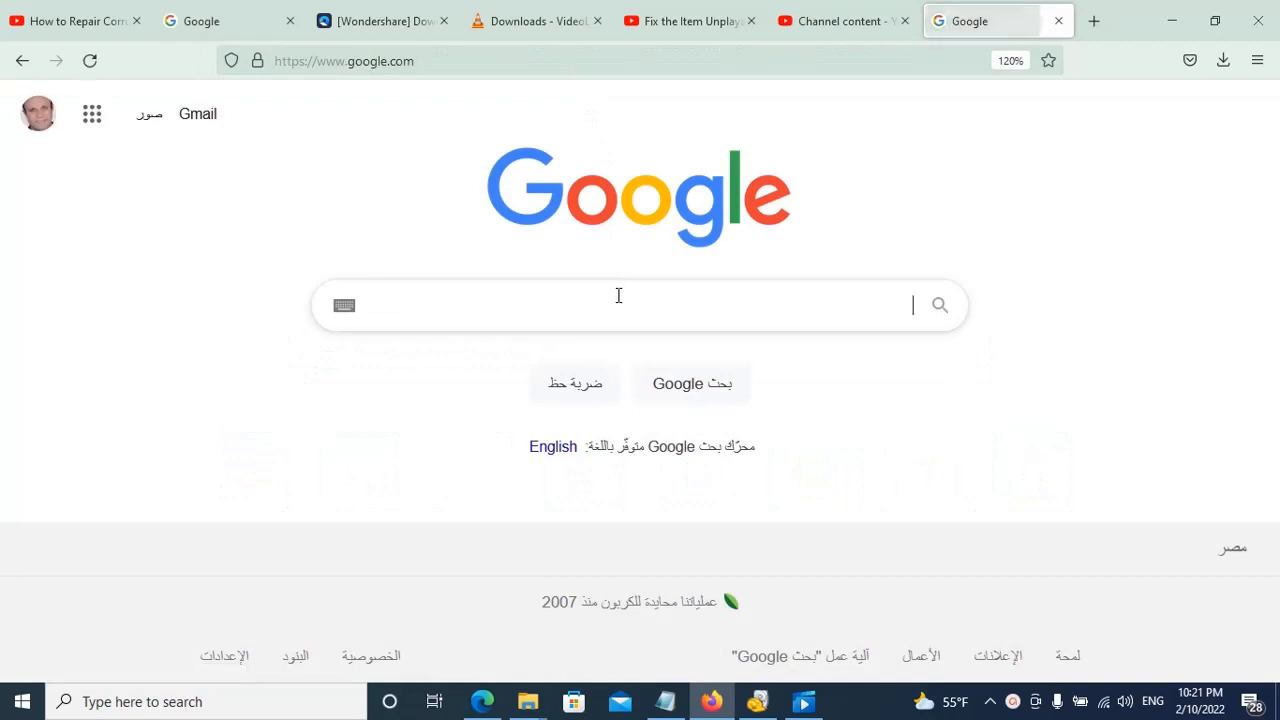
type("wo")
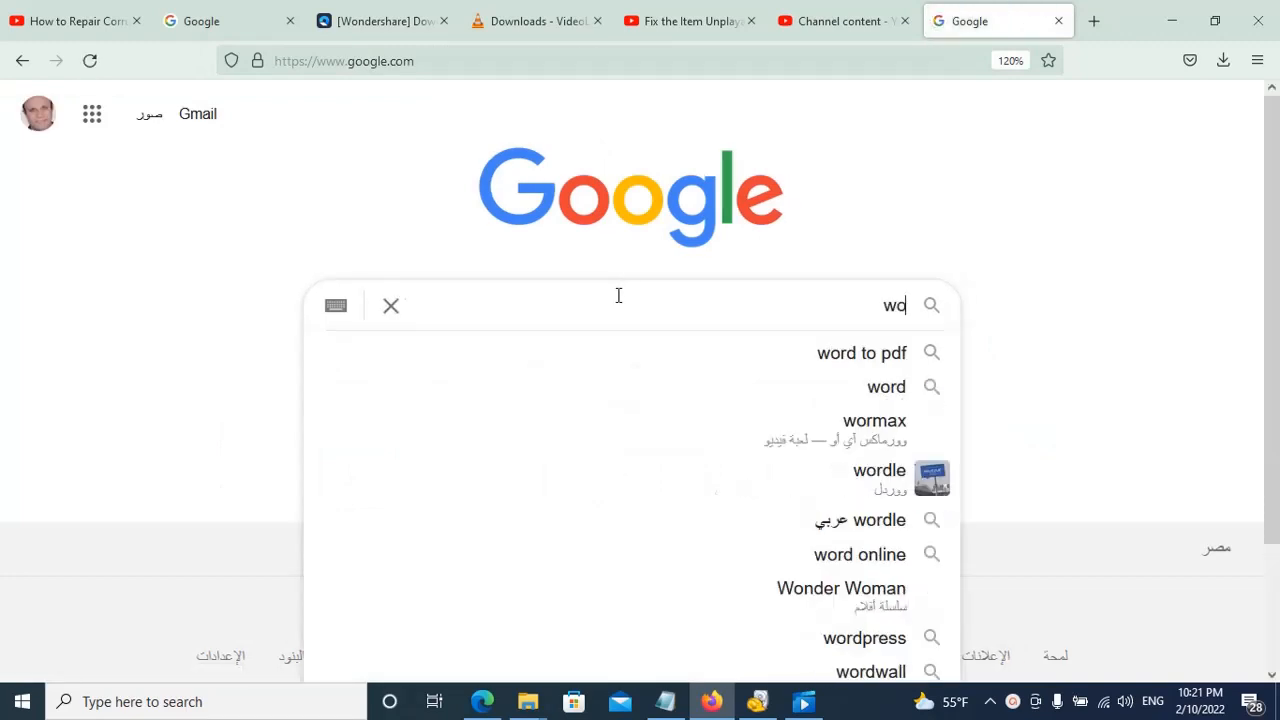
type("ndershare")
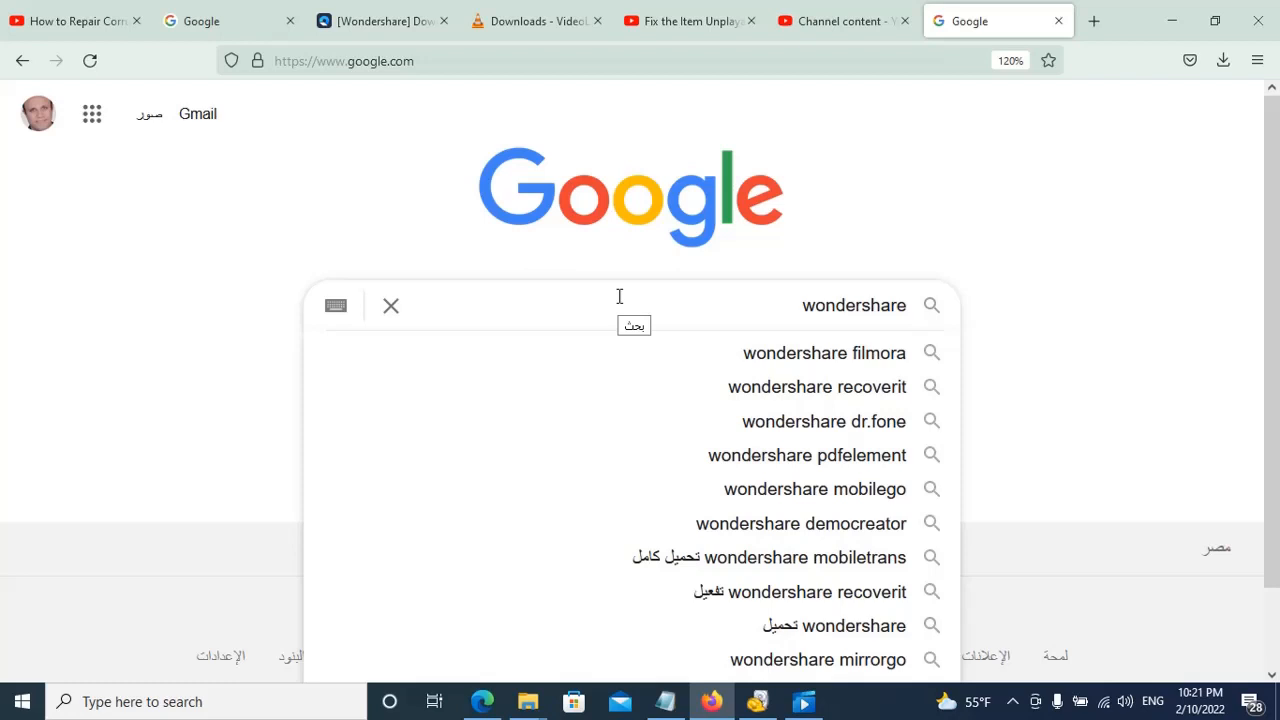
type("r")
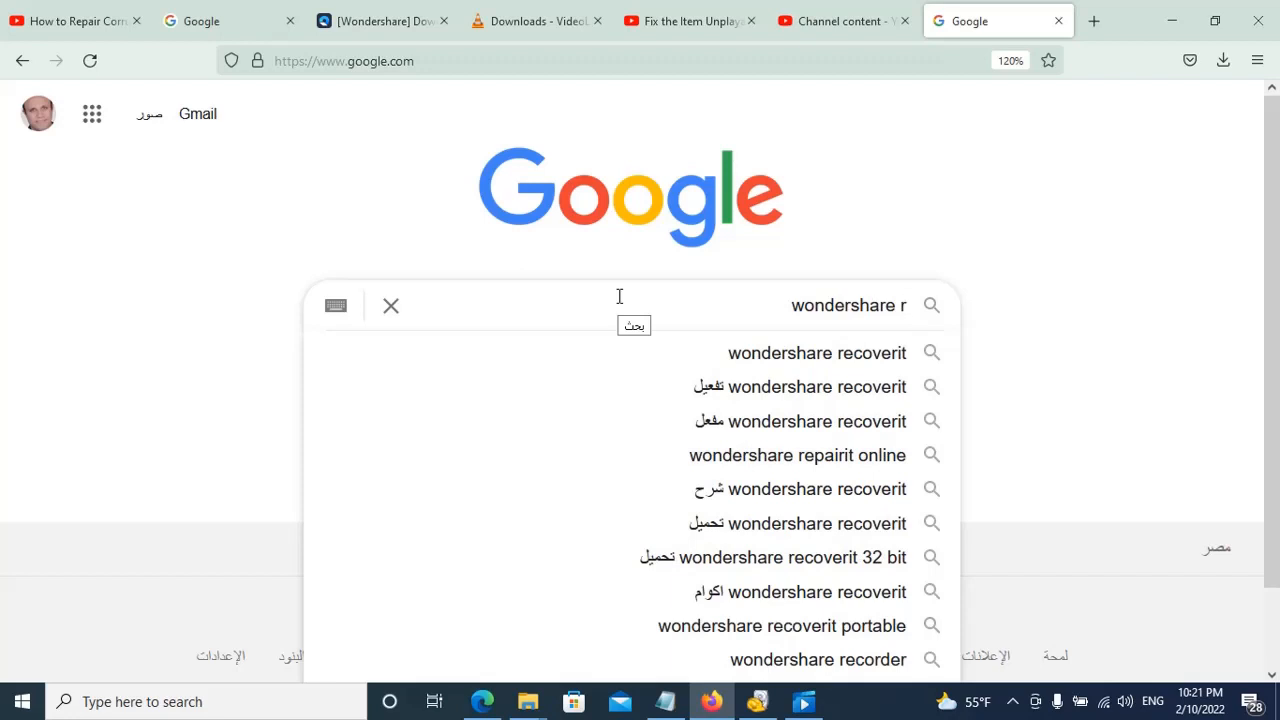
type("apair")
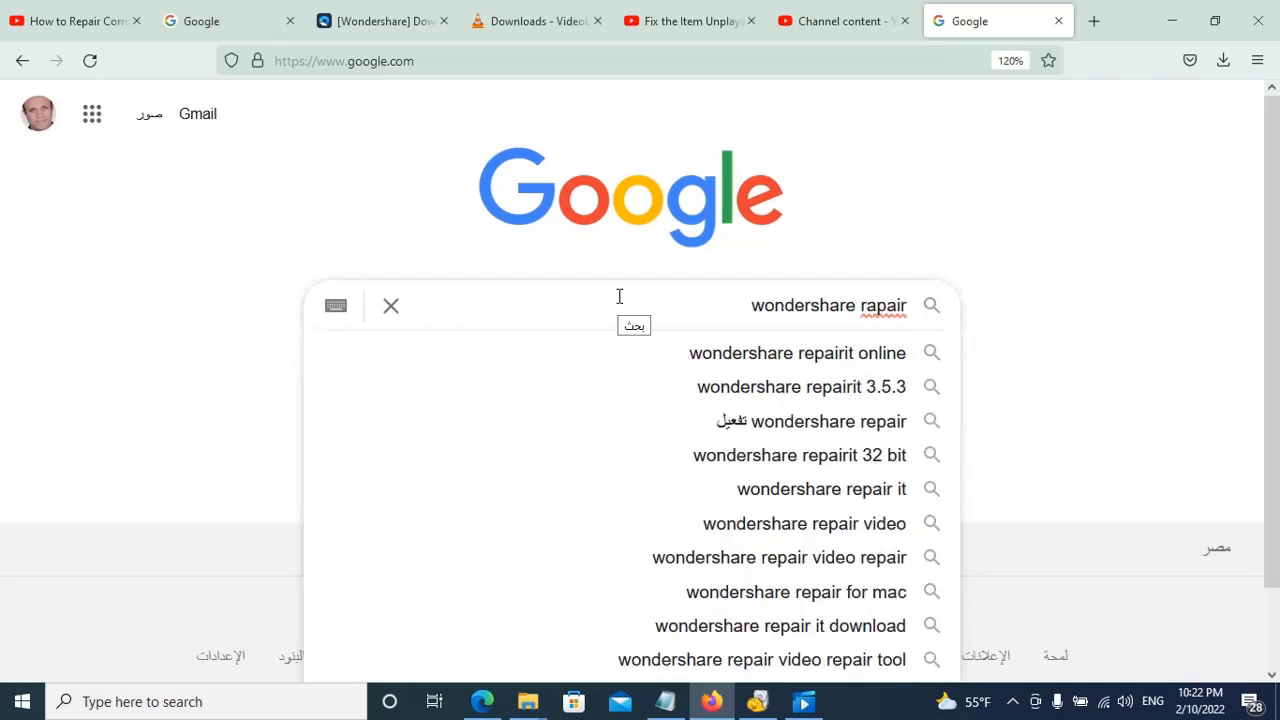
mouse_move(638, 393)
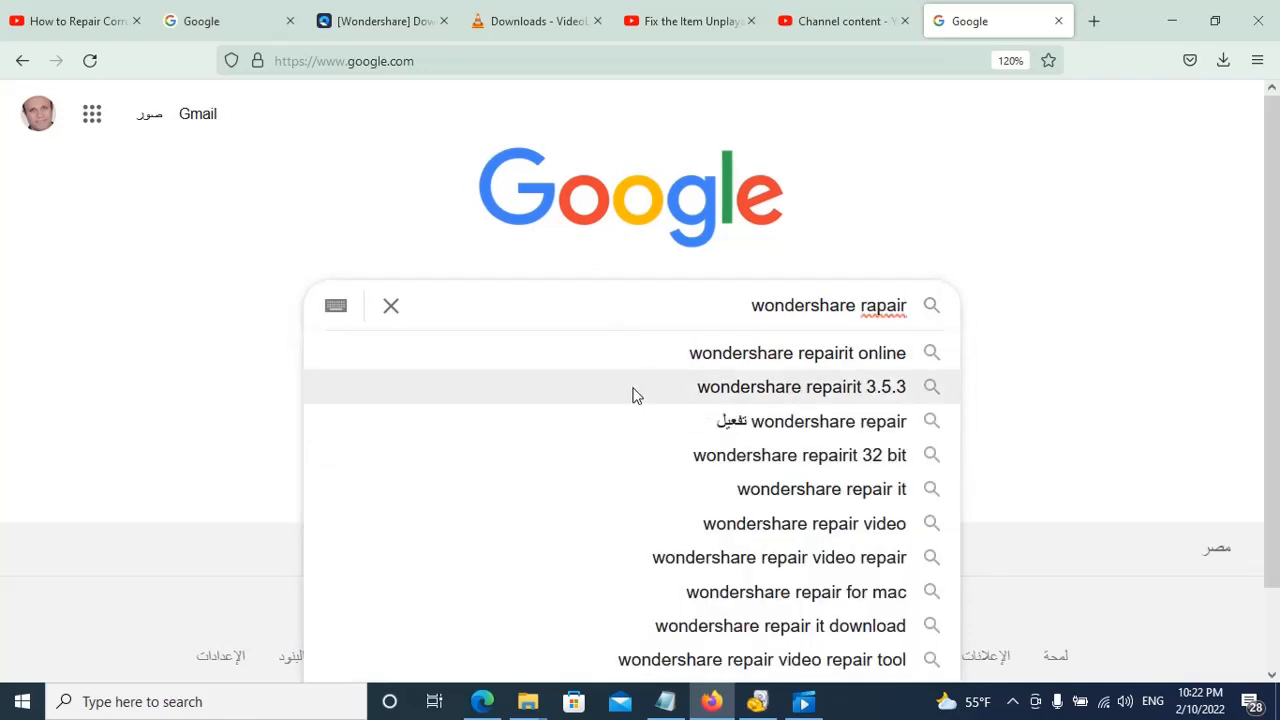
Step: Search 'wondershare repairit 3.5.3', open repairit.wondershare.com, and save the free installer
left_click(800, 387)
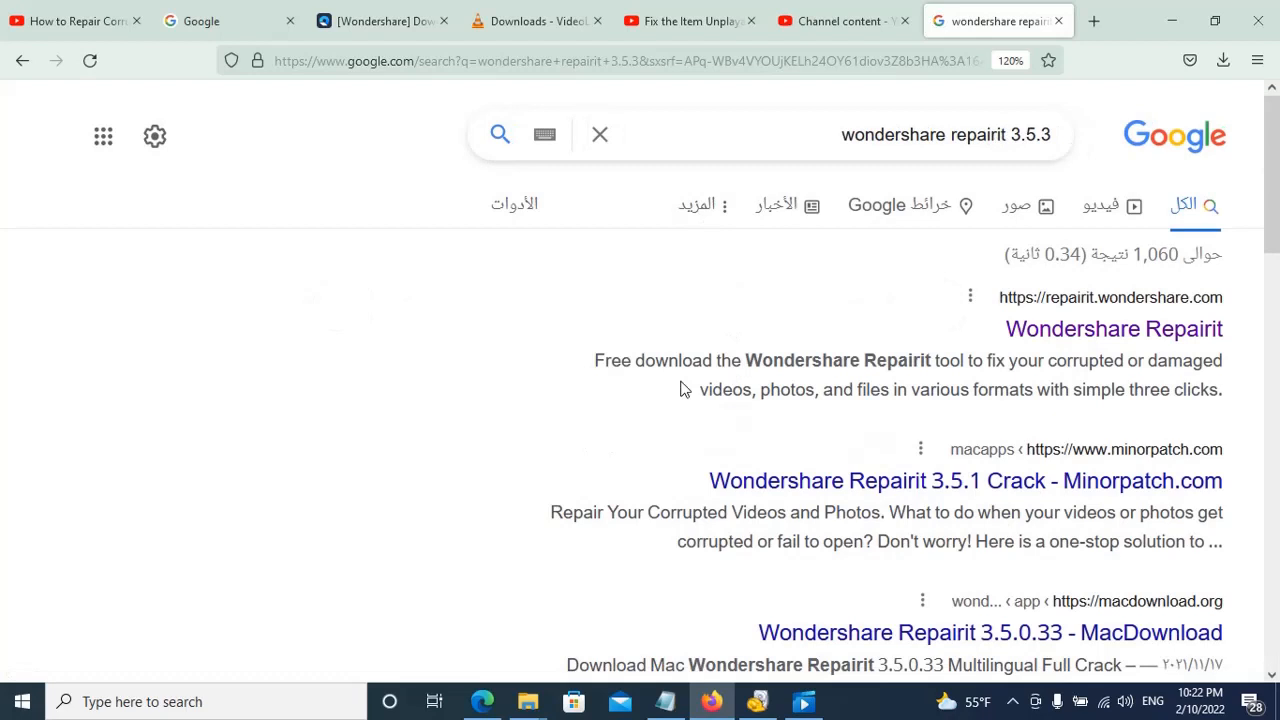
mouse_move(1113, 329)
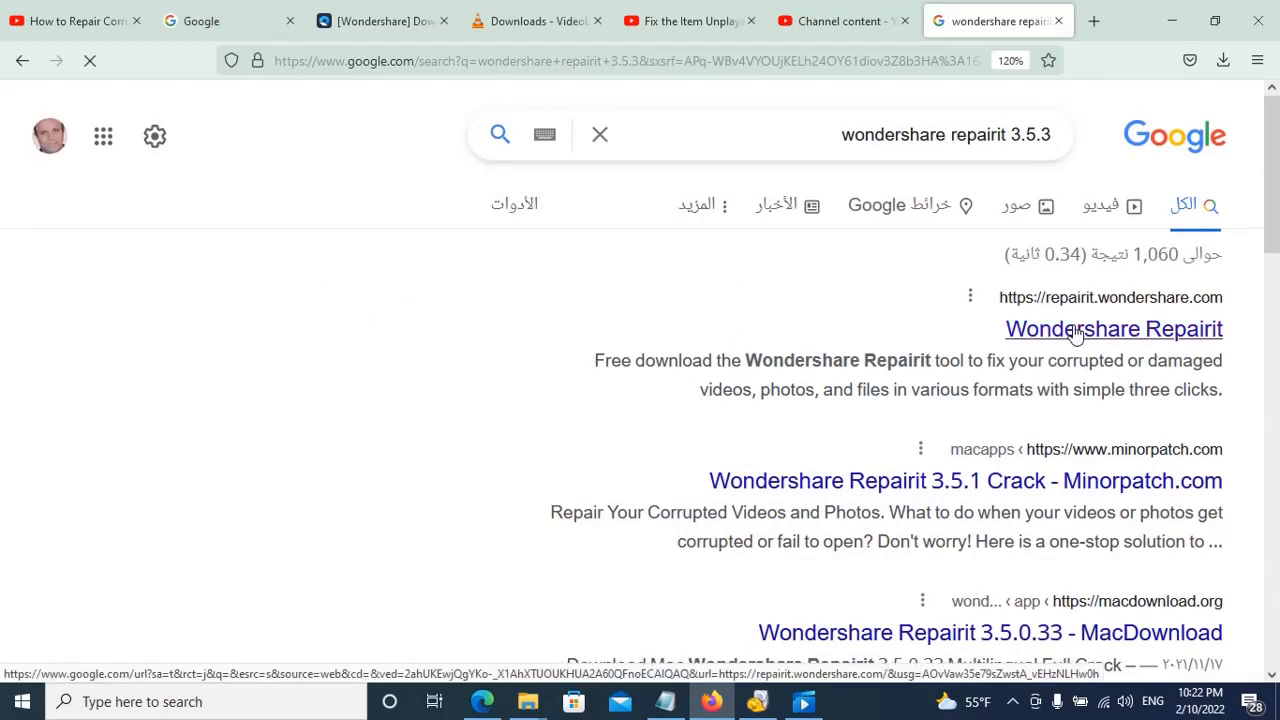
left_click(1113, 329)
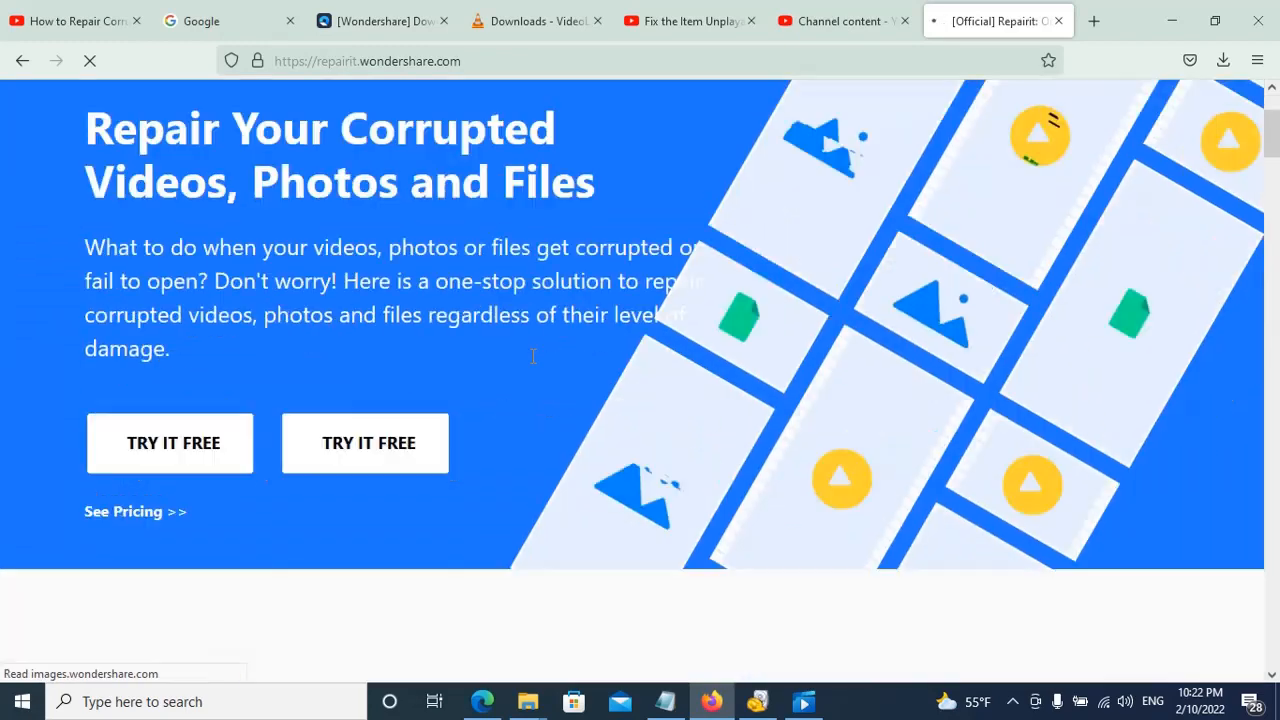
left_click(170, 443)
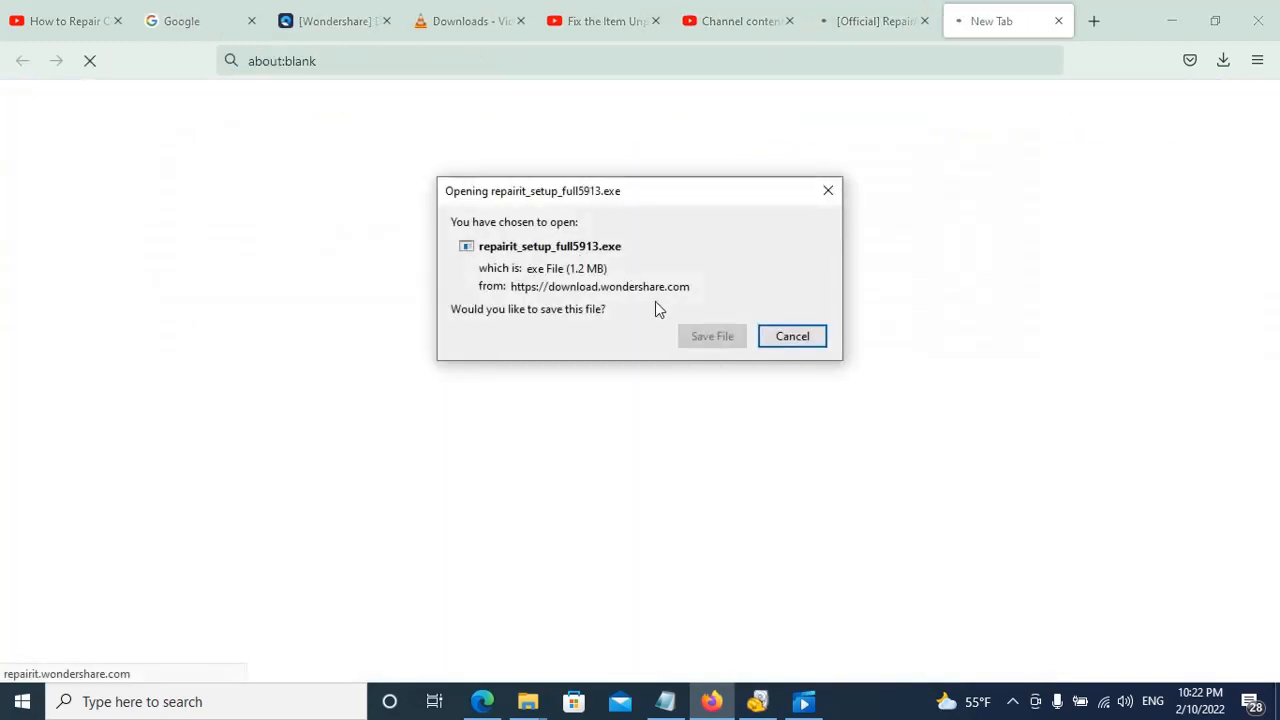
left_click(711, 335)
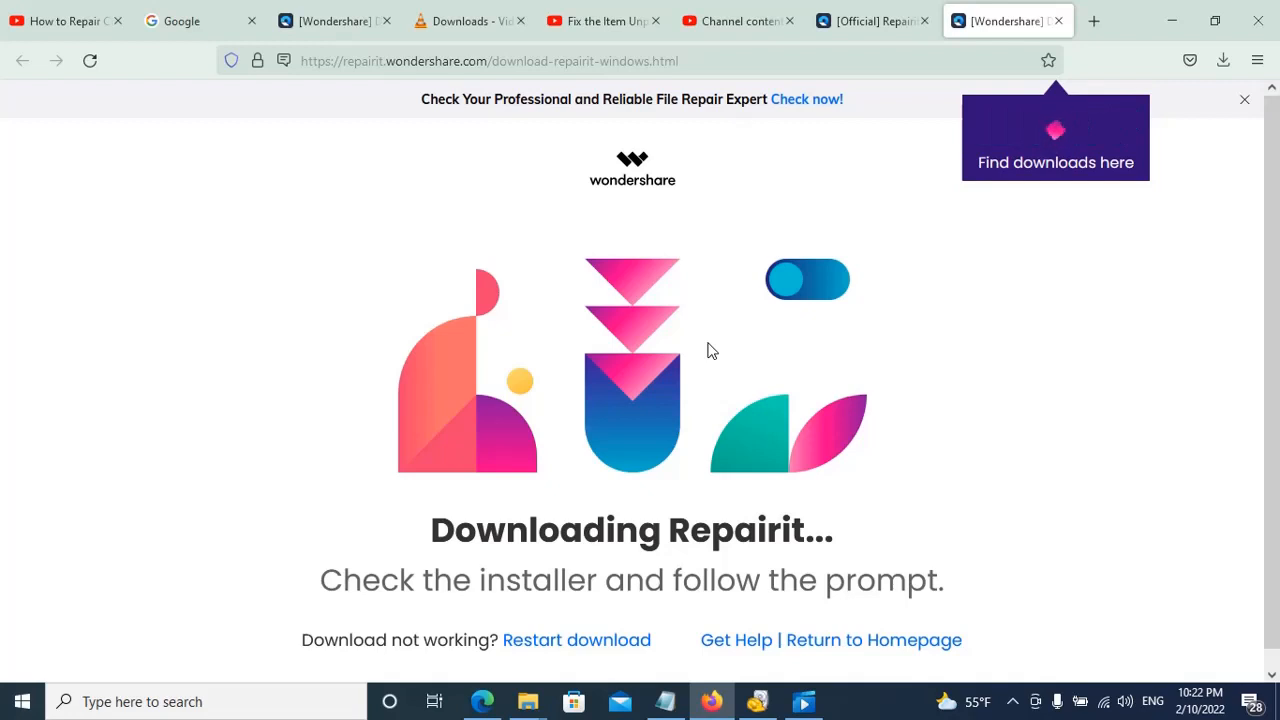
scroll("down", 3)
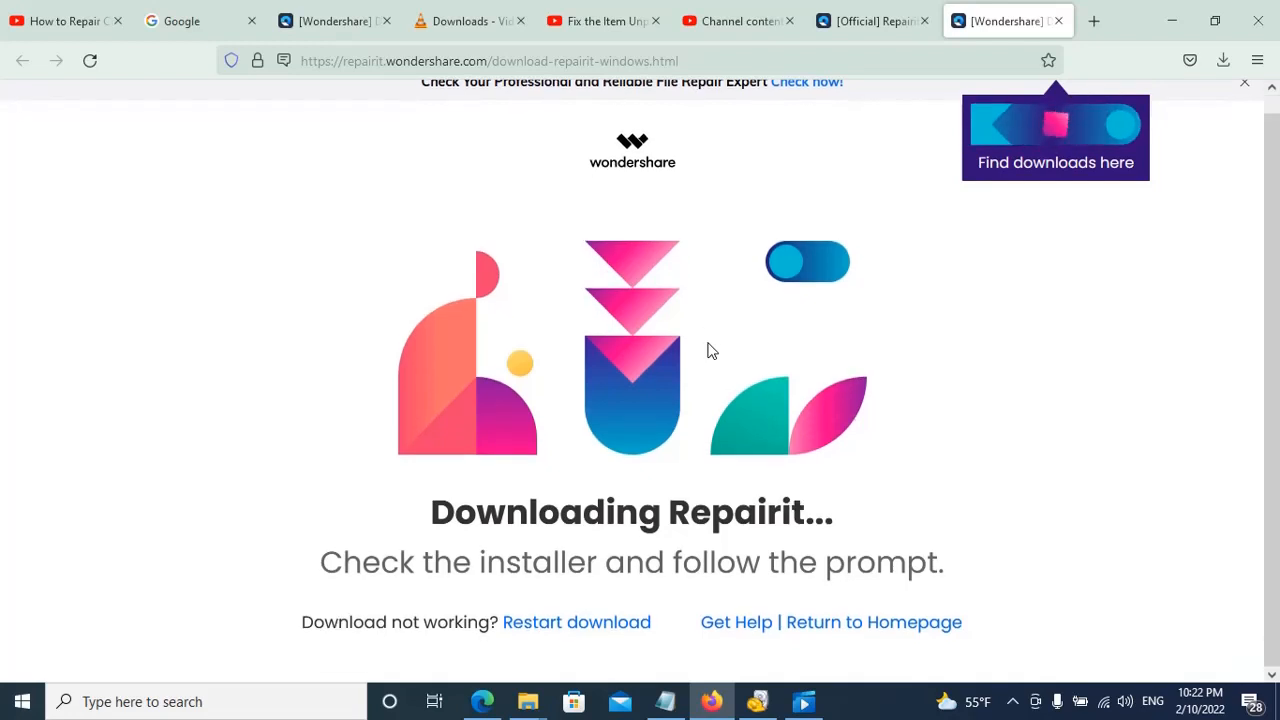
scroll("up", 3)
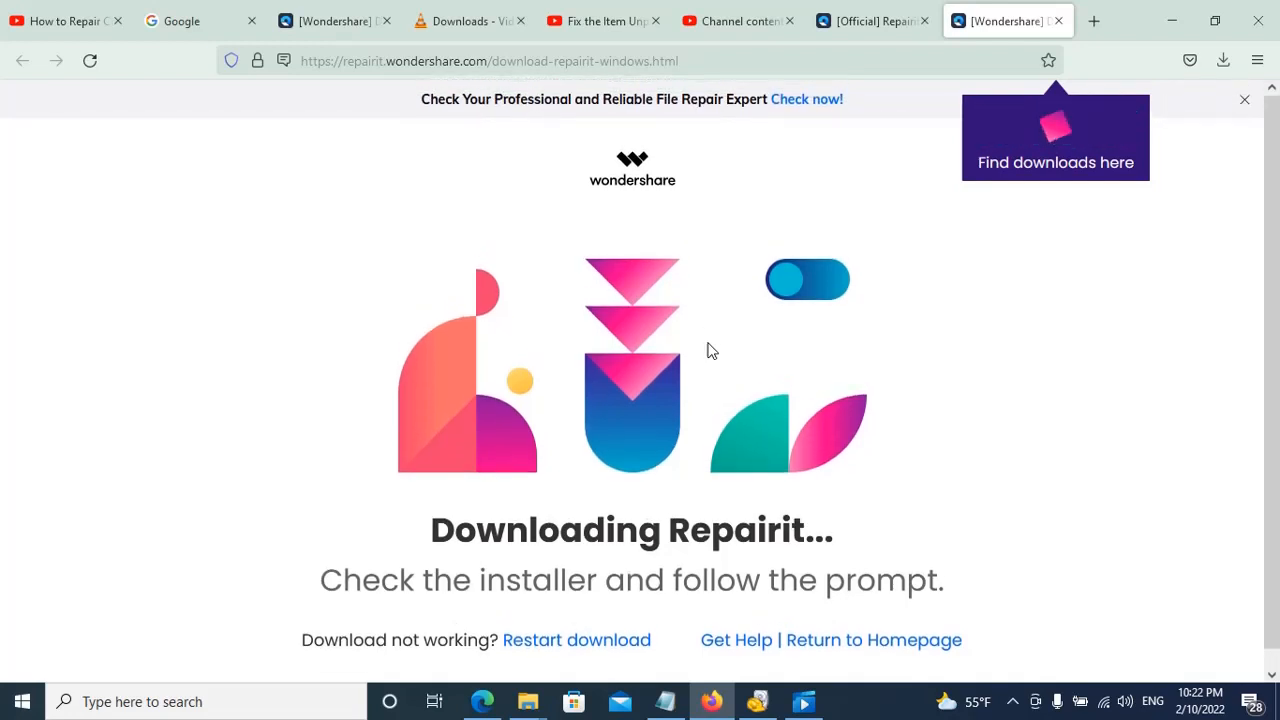
Step: Run the downloaded repairit_setup exe and start installing Wondershare Repairit
left_click(1222, 60)
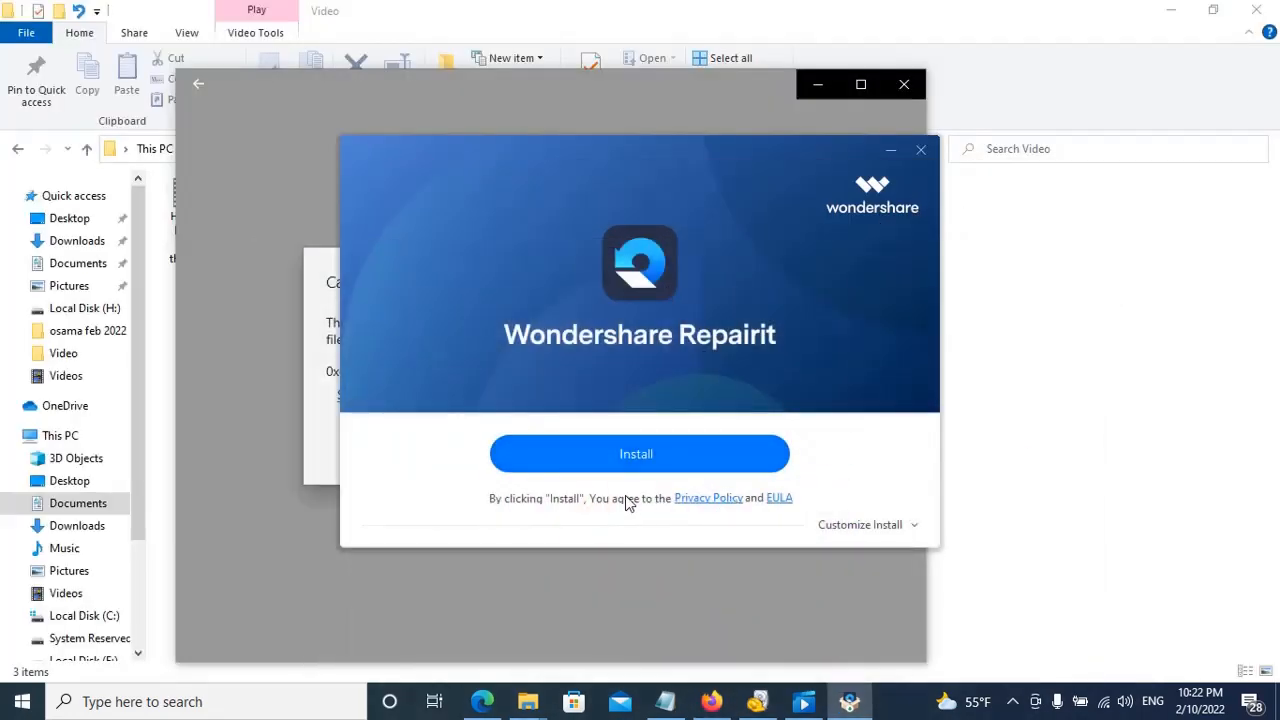
left_click(639, 453)
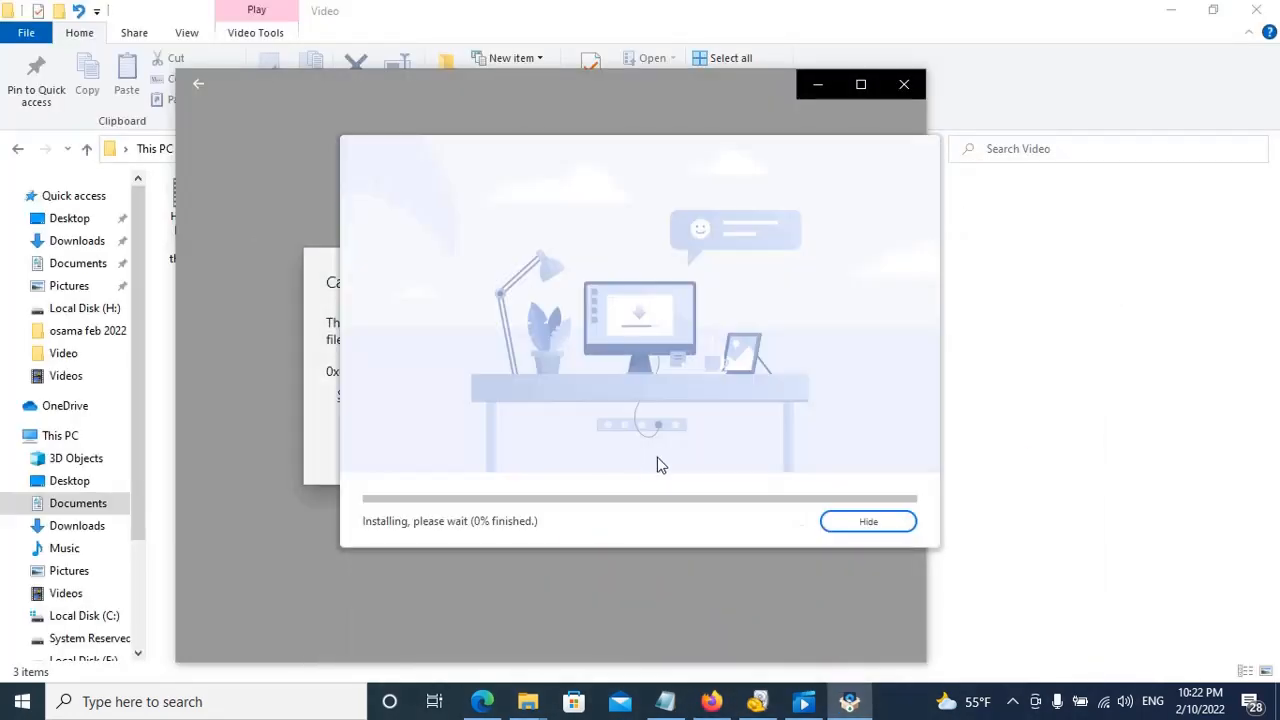